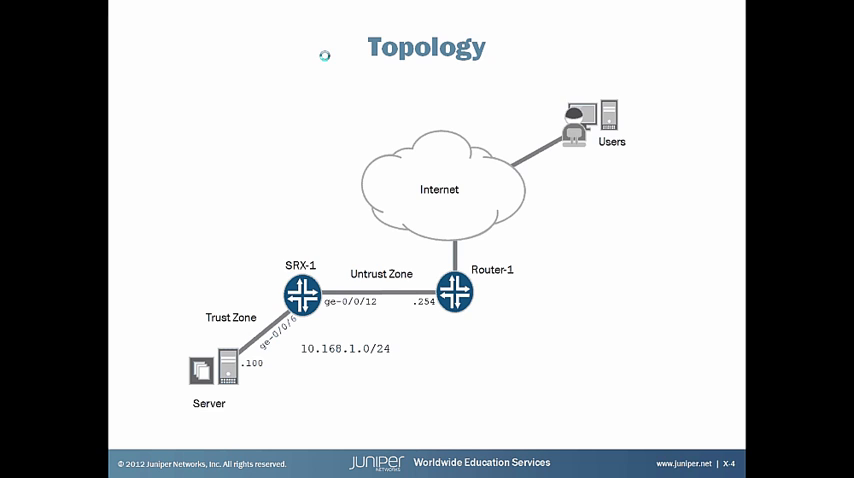
pyautogui.moveTo(226, 172)
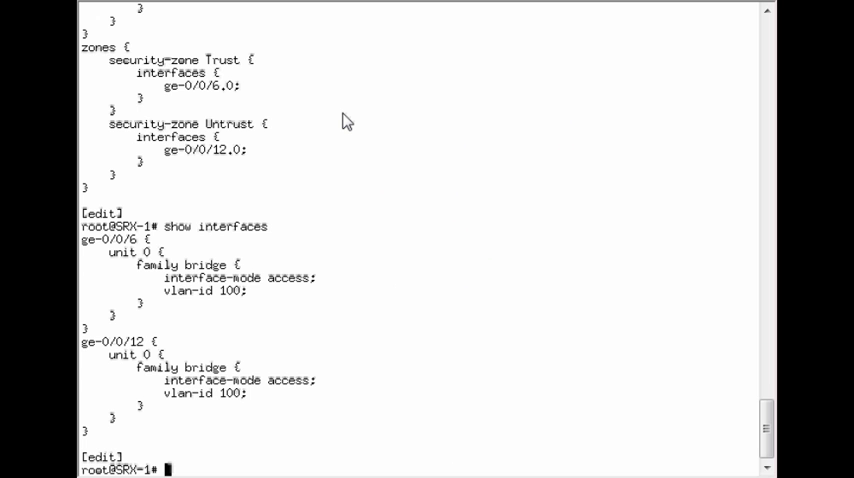
# Step: Display the interfaces, bridge domain 100 and the Trust/Untrust zones with their permit-all policy
pyautogui.write('show interfaces')
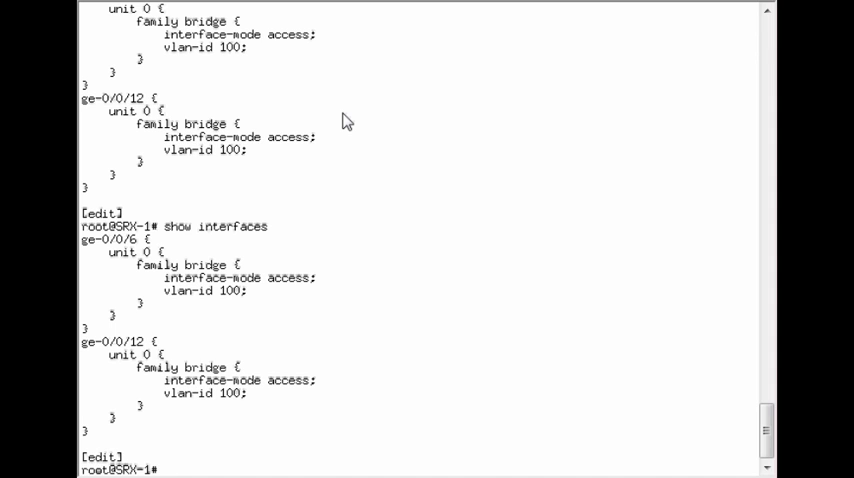
pyautogui.moveTo(376, 380)
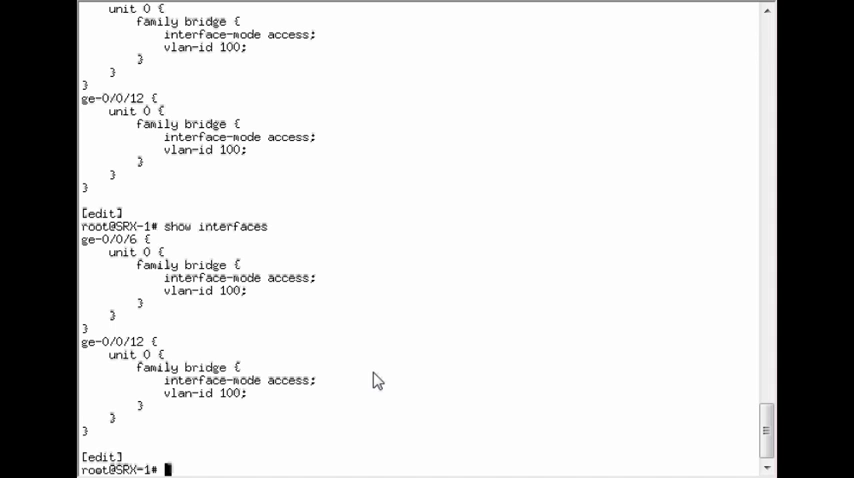
pyautogui.moveTo(196, 318)
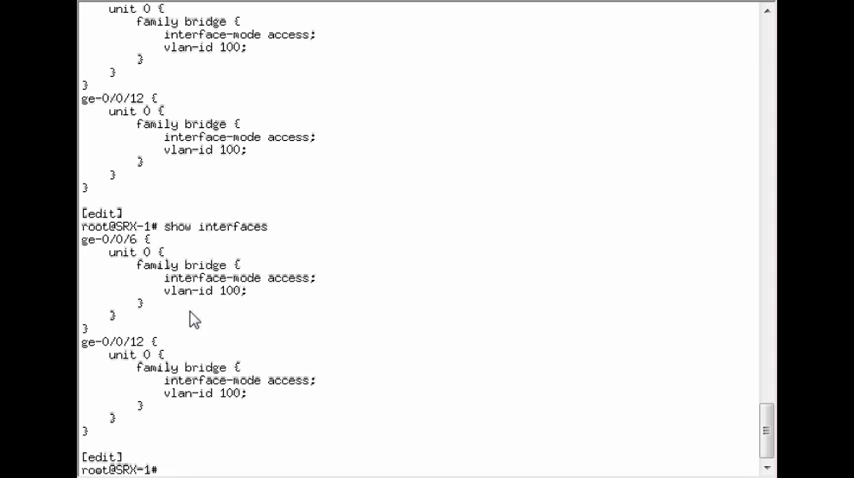
pyautogui.moveTo(360, 442)
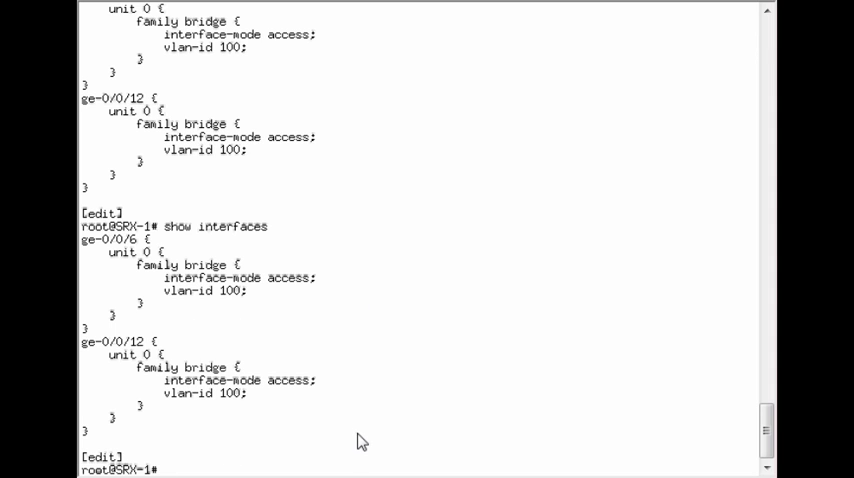
pyautogui.write('show bridge-domains')
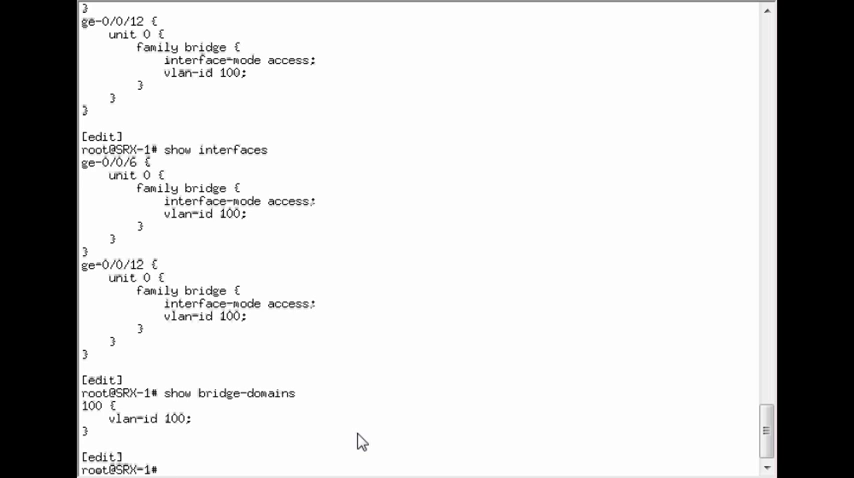
pyautogui.write('show')
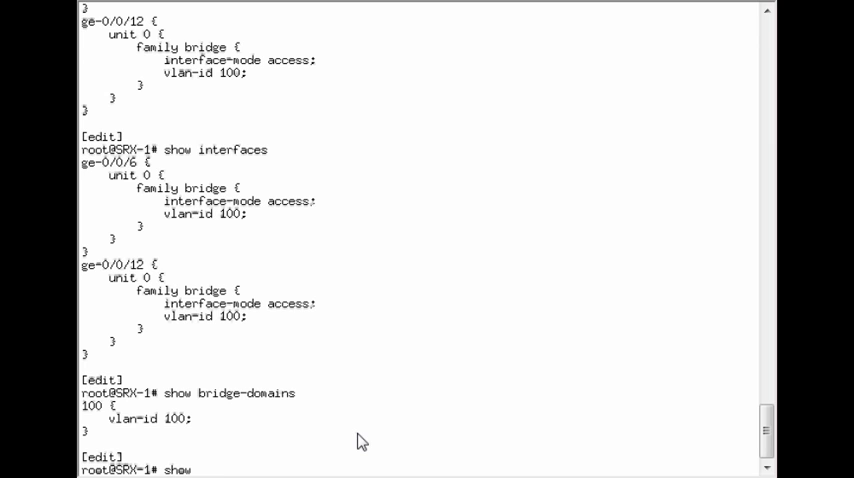
pyautogui.write('security')
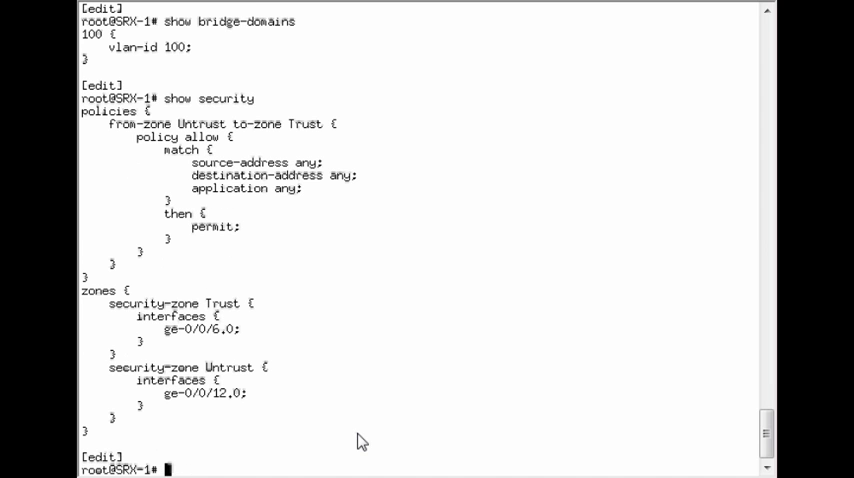
pyautogui.moveTo(252, 336)
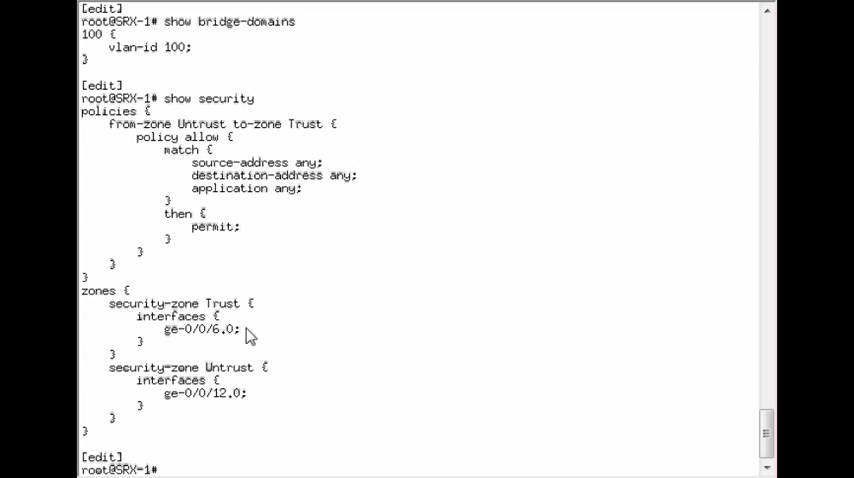
pyautogui.moveTo(228, 420)
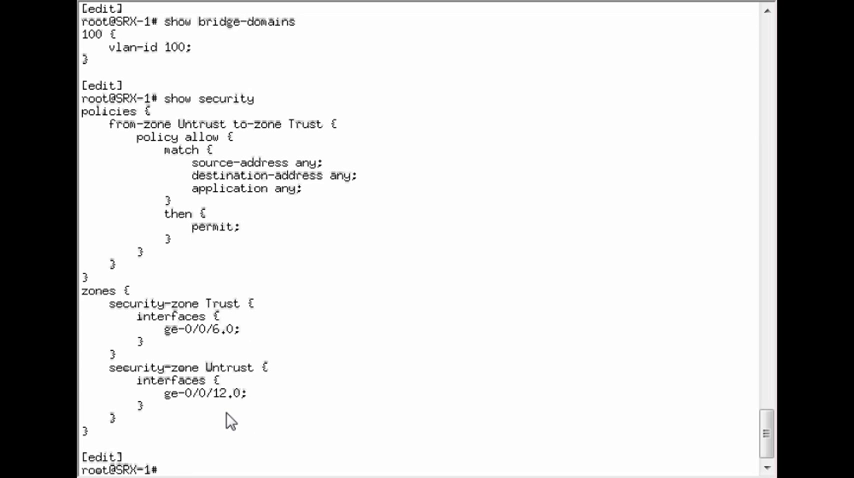
pyautogui.moveTo(268, 404)
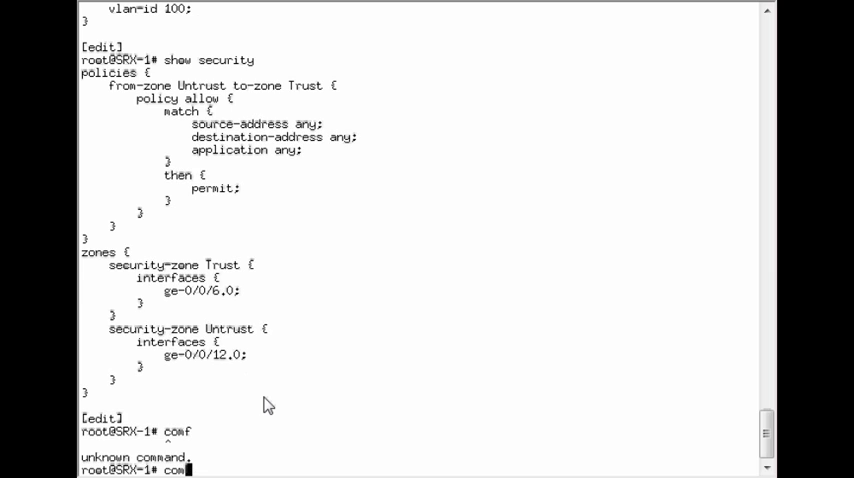
# Step: Commit the transparent-mode configuration and reboot SRX-1 with run request system reboot
pyautogui.write('commit')
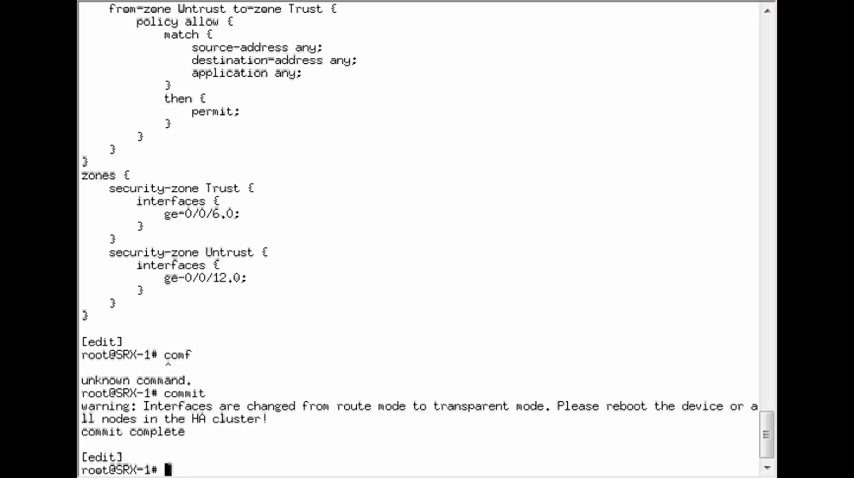
pyautogui.write('req')
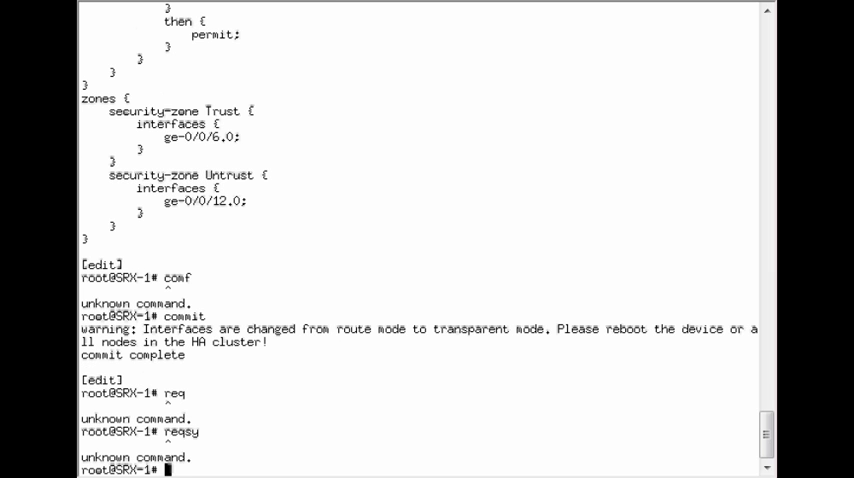
pyautogui.write('run request system')
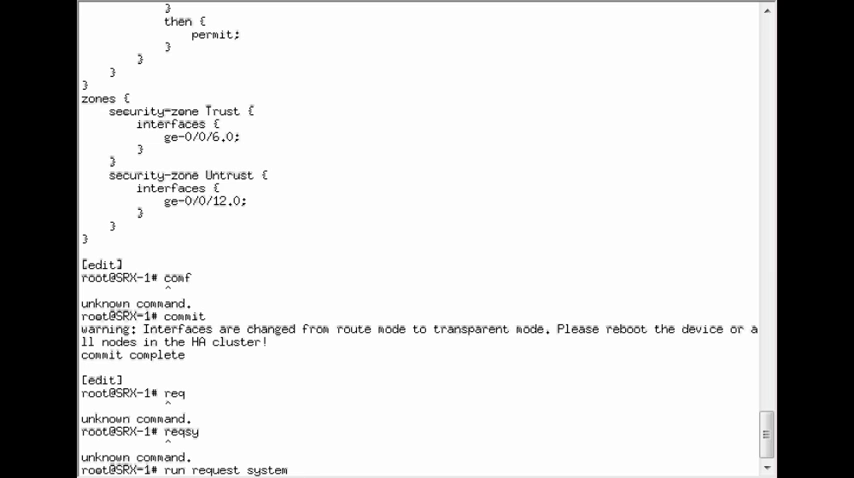
pyautogui.write('reboot')
pyautogui.write('yes')
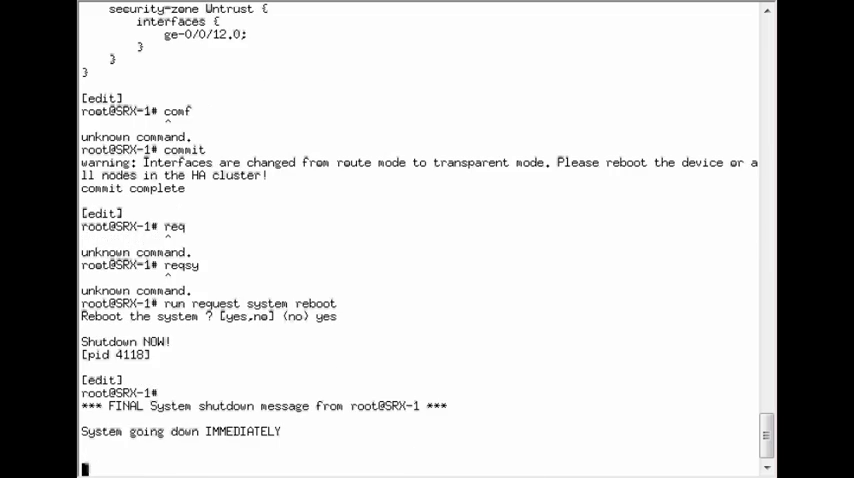
pyautogui.scroll(-3)
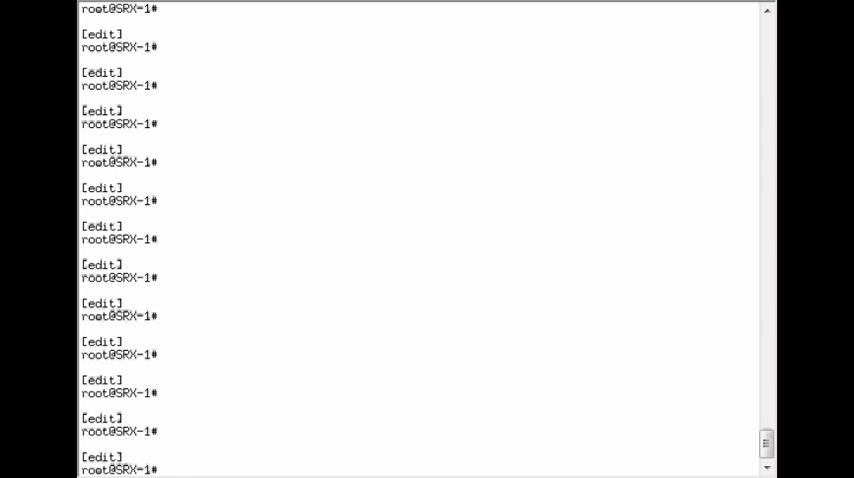
pyautogui.moveTo(130, 140)
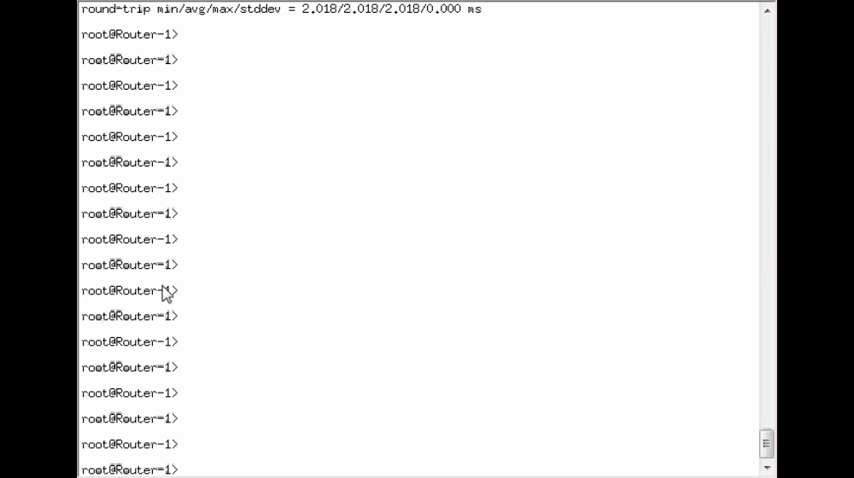
# Step: Ping the server at 10.168.1.100 from Router-1 through SRX-1
pyautogui.write('ping 10.168.1.100')
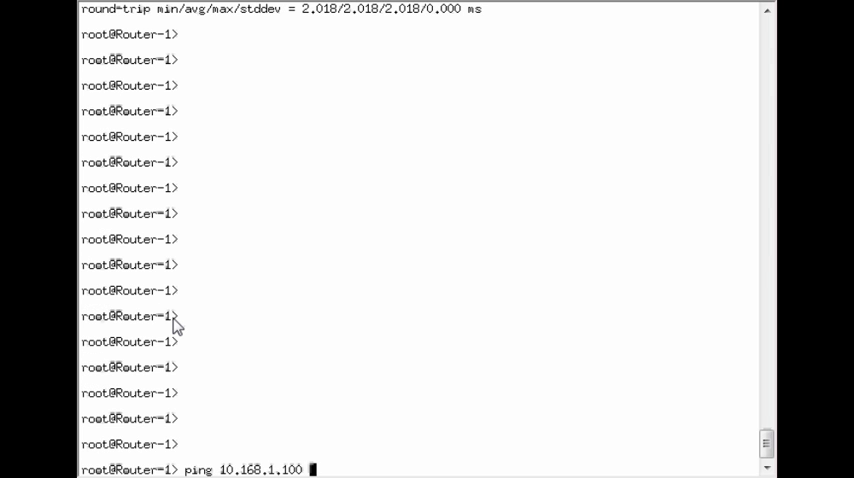
pyautogui.press('Return')
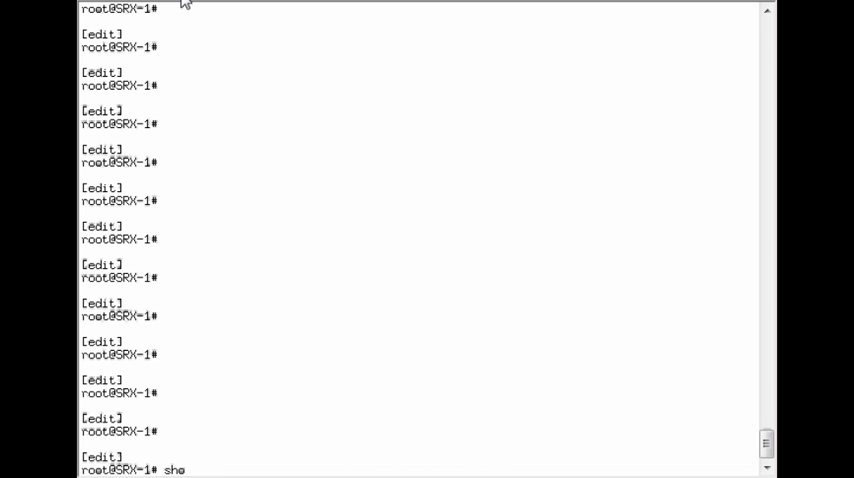
# Step: List SRX-1's security flow sessions showing two ICMP sessions allowed by policy
pyautogui.write('run show sec')
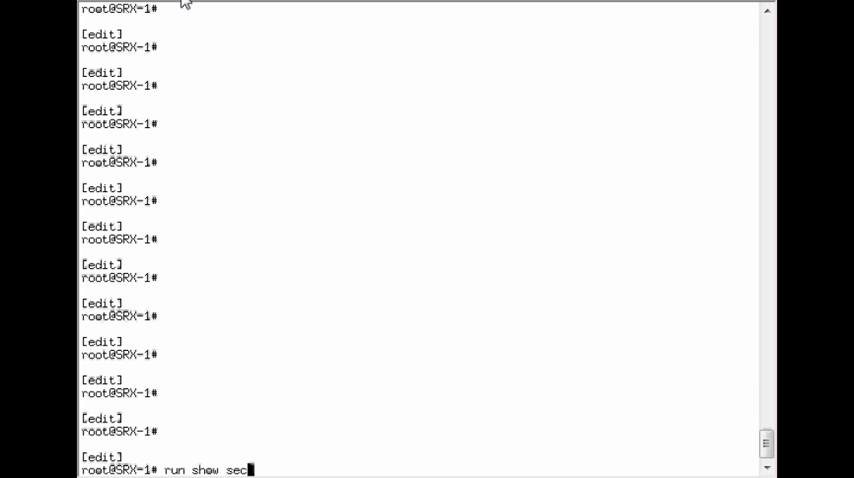
pyautogui.write('urity flow se')
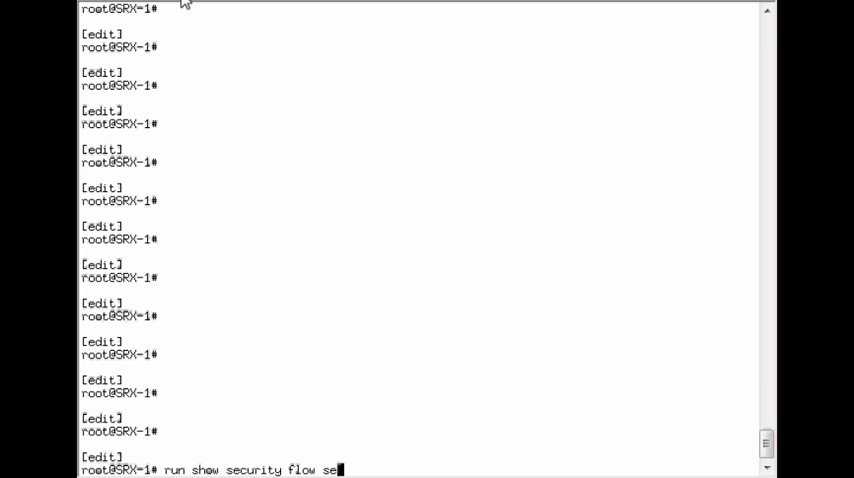
pyautogui.press('Return')
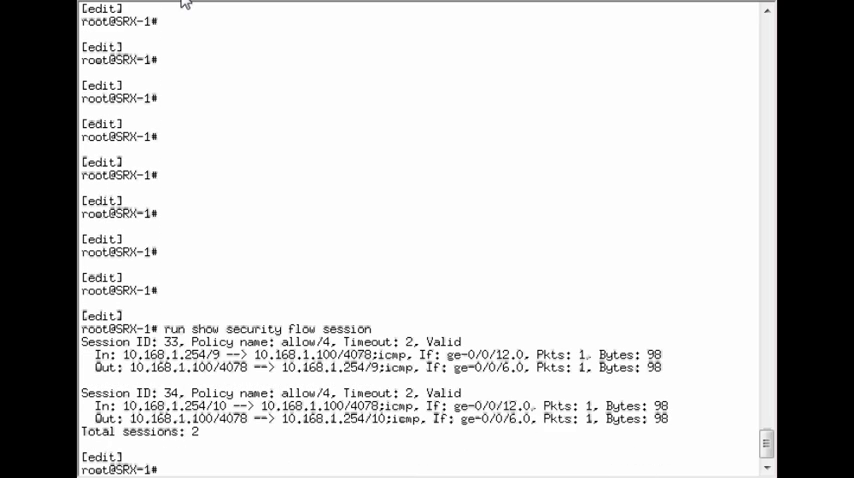
pyautogui.moveTo(204, 140)
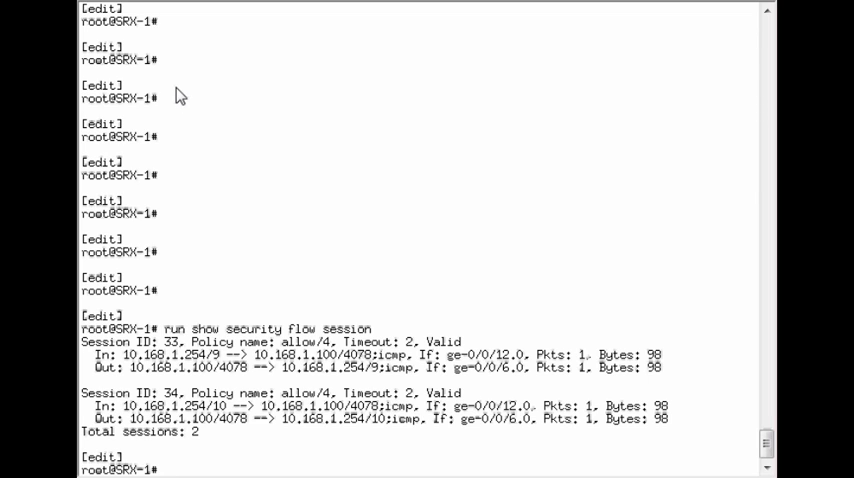
pyautogui.moveTo(162, 120)
pyautogui.write('show interfaces')
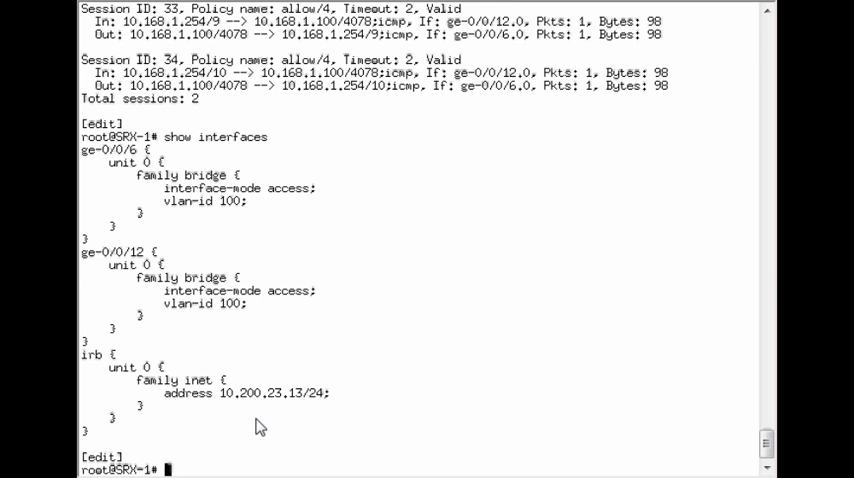
pyautogui.moveTo(456, 422)
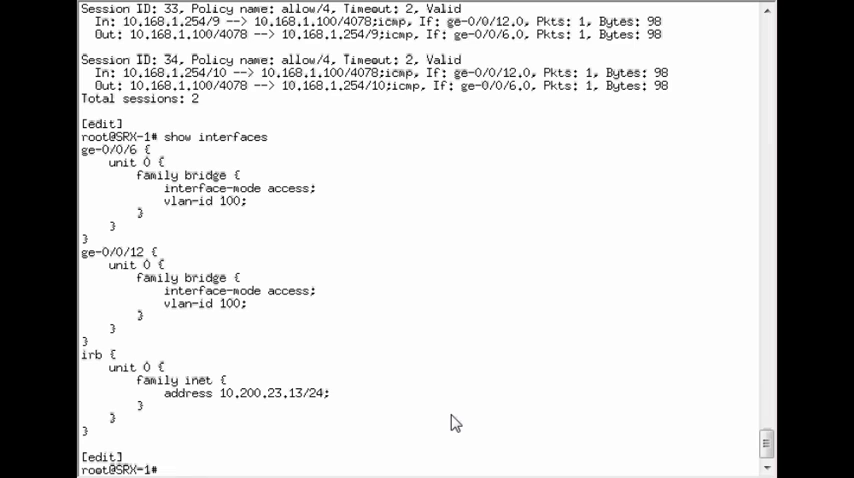
# Step: Configure ge-0/0/0 unit 0 as a bridge access interface in VLAN 10 and show interfaces
pyautogui.write('set interfaces ge-0/0/0 u')
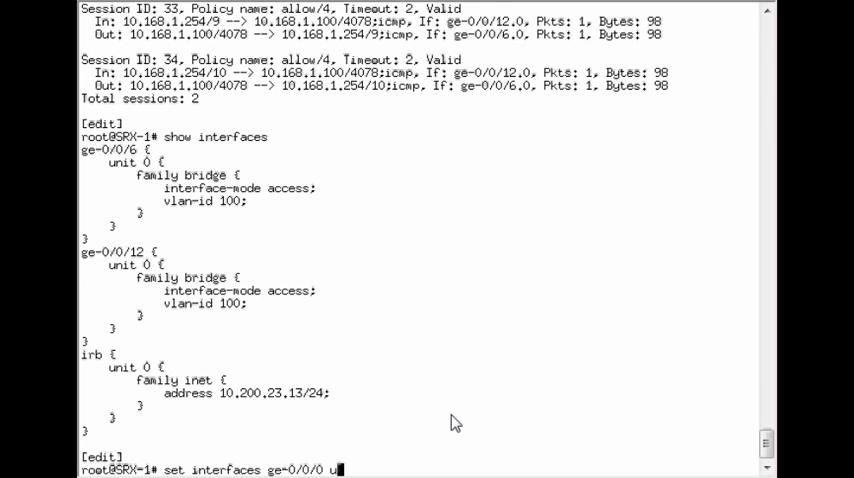
pyautogui.write('nit 0 family')
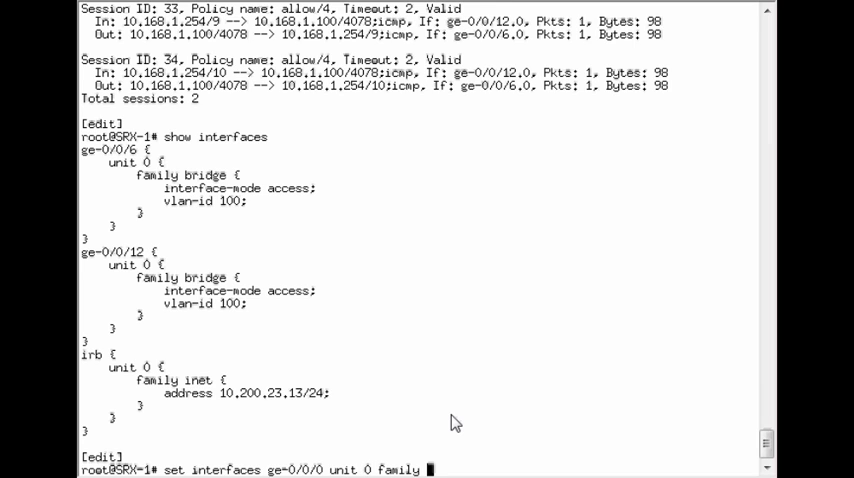
pyautogui.write('bridge')
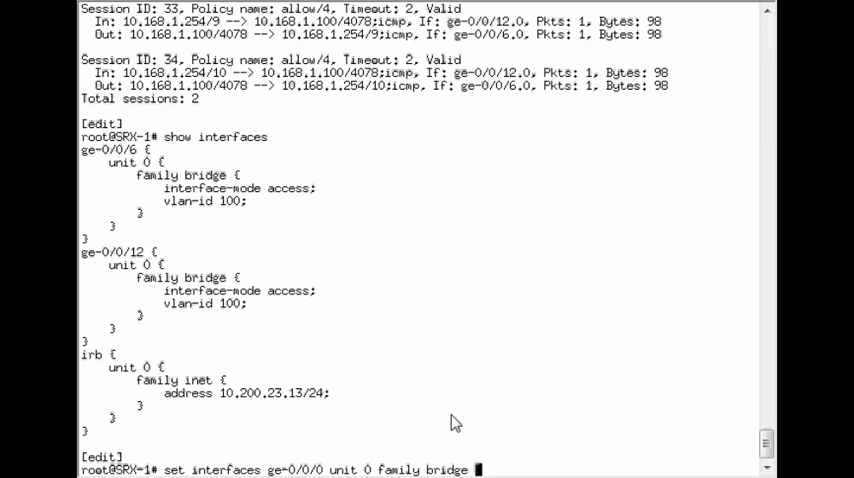
pyautogui.write('interface-mode access')
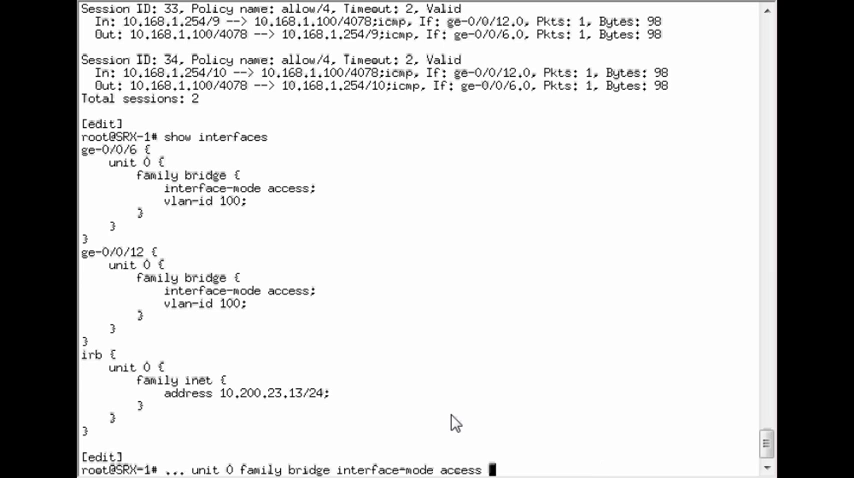
pyautogui.write('vlan-id 10')
pyautogui.write('show')
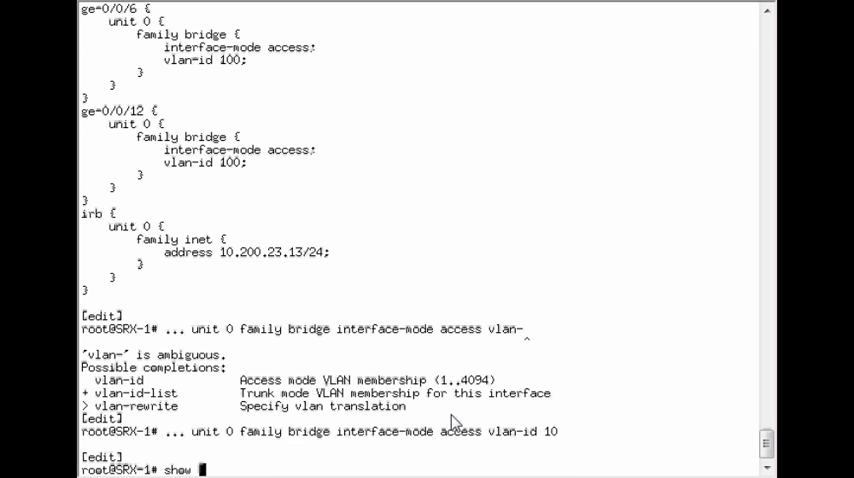
pyautogui.write(' interfaces')
pyautogui.press('Return')
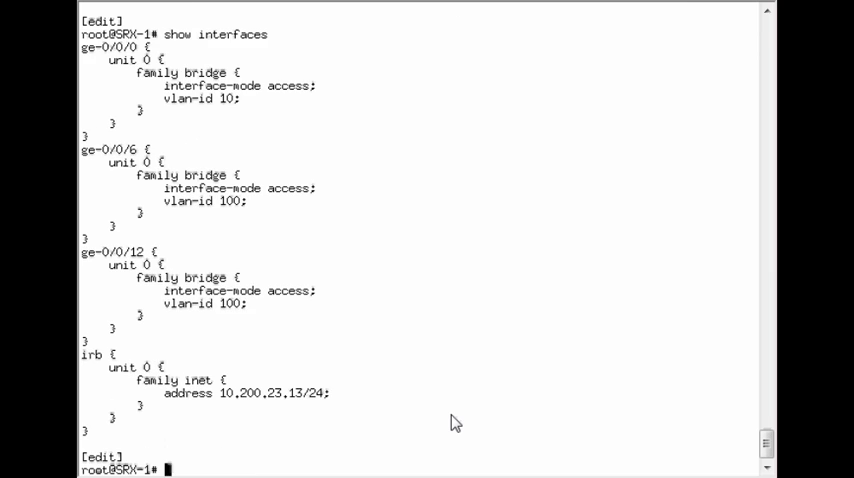
# Step: Create bridge domain mgmt with vlan-id 10 and routing-interface irb.0, then display security zones
pyautogui.write('edit bridge-domains')
pyautogui.write('set')
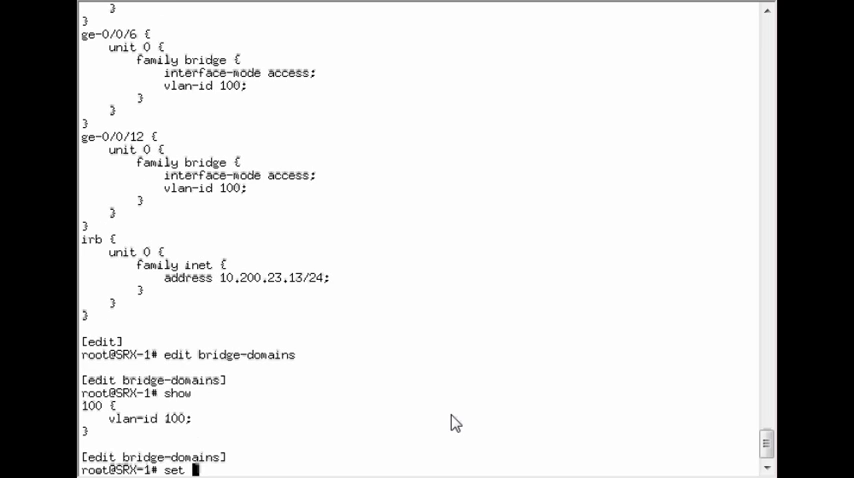
pyautogui.write('m')
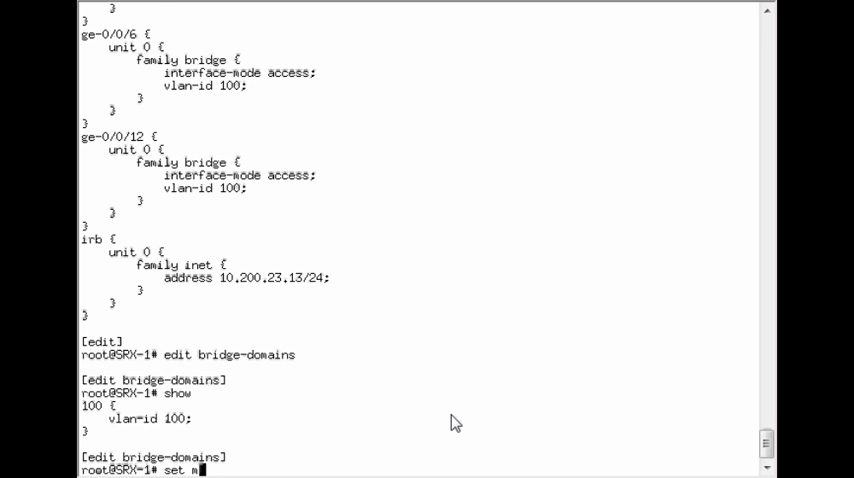
pyautogui.write('gmt')
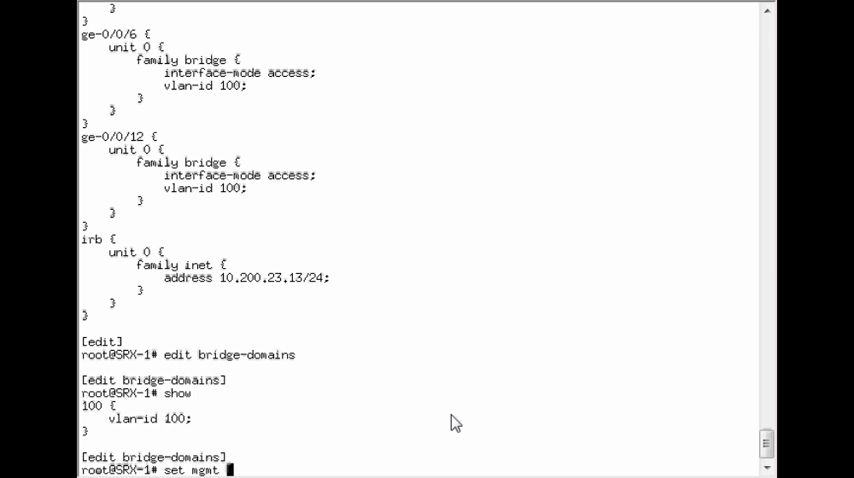
pyautogui.write('vlan-id 10')
pyautogui.write('set')
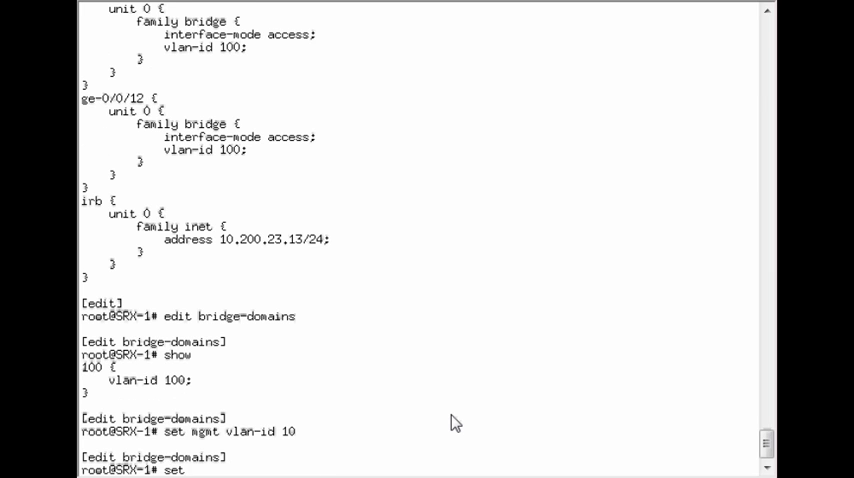
pyautogui.write('mgmt')
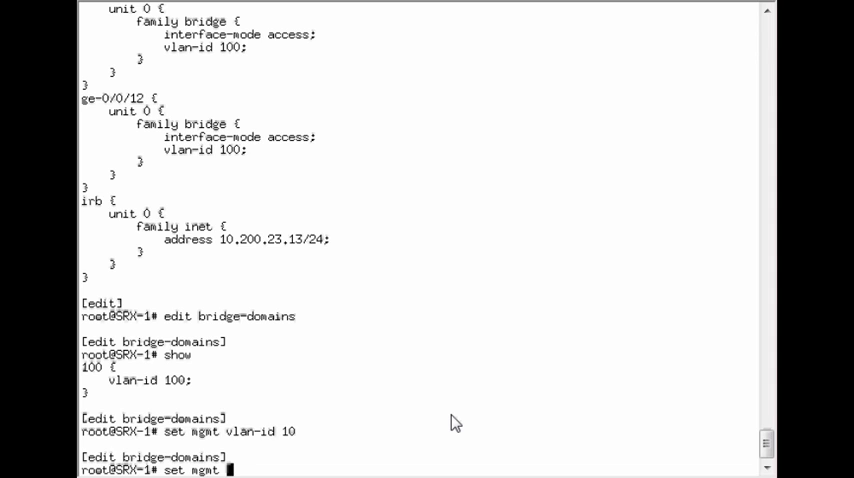
pyautogui.write('routing-interface in')
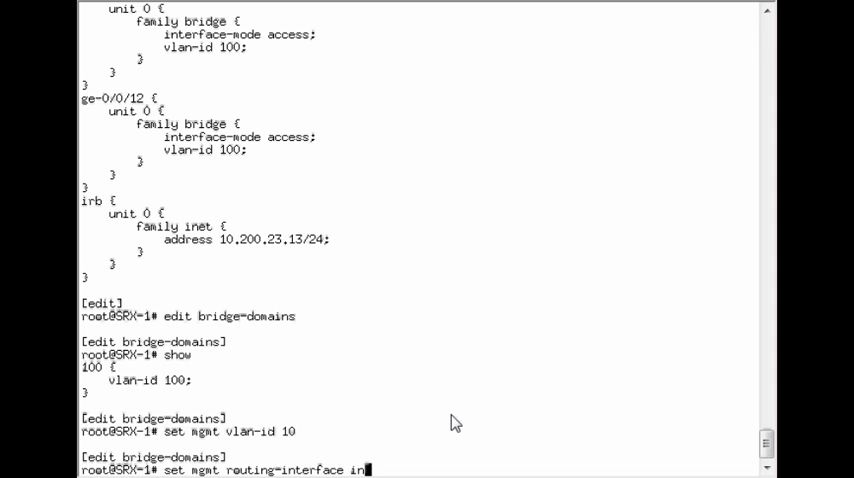
pyautogui.write('rb.0')
pyautogui.write('top edit')
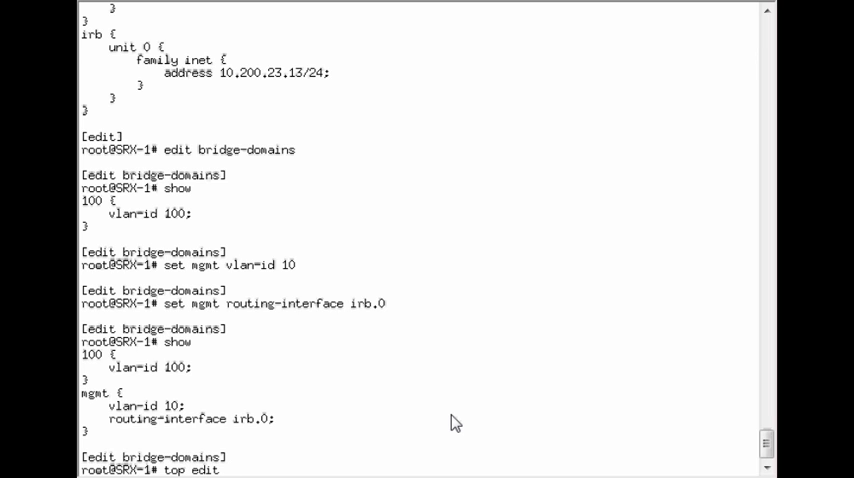
pyautogui.write('security zones')
pyautogui.write('set')
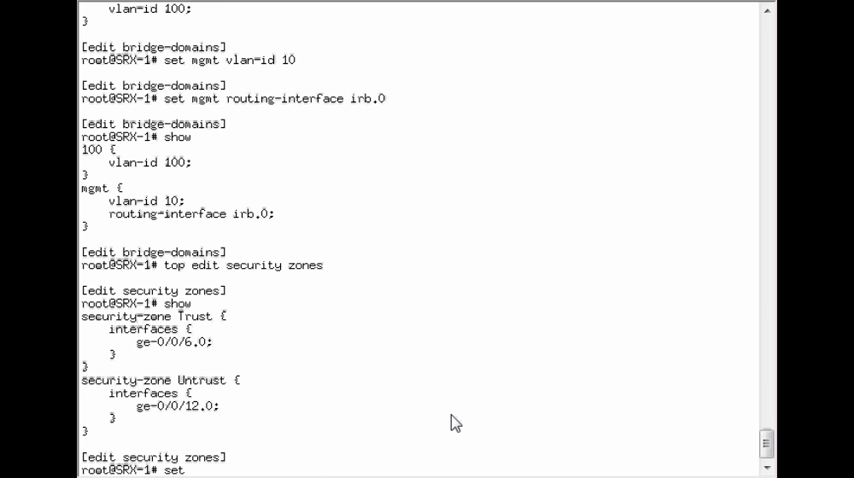
# Step: Put ge-0/0/0 in the management functional zone with host-inbound system-services all
pyautogui.write('functional-zone management')
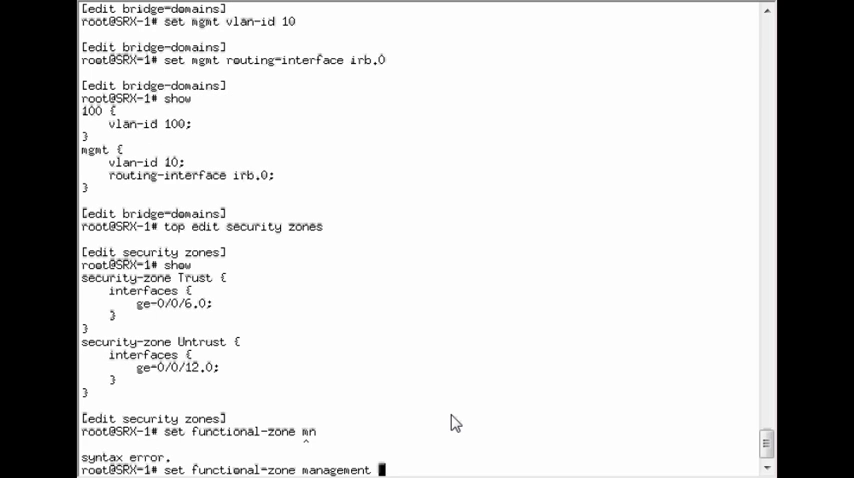
pyautogui.write('interfaces ge-0/0/0')
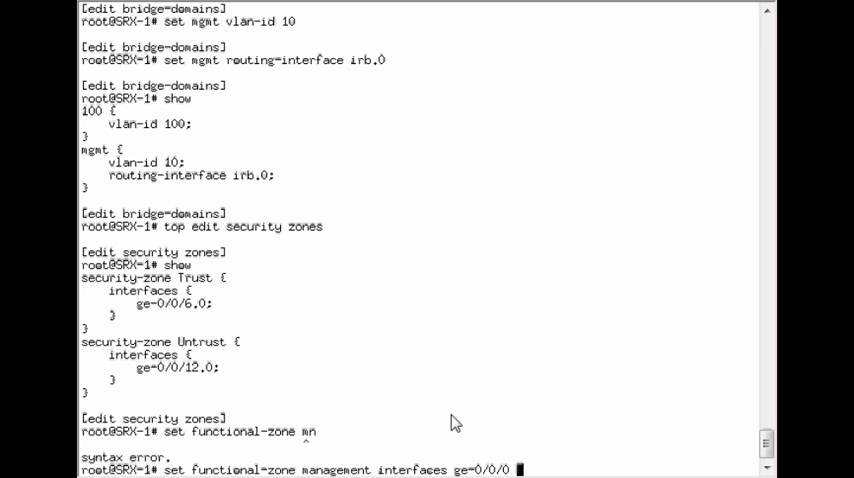
pyautogui.write('host-inbound-traffic')
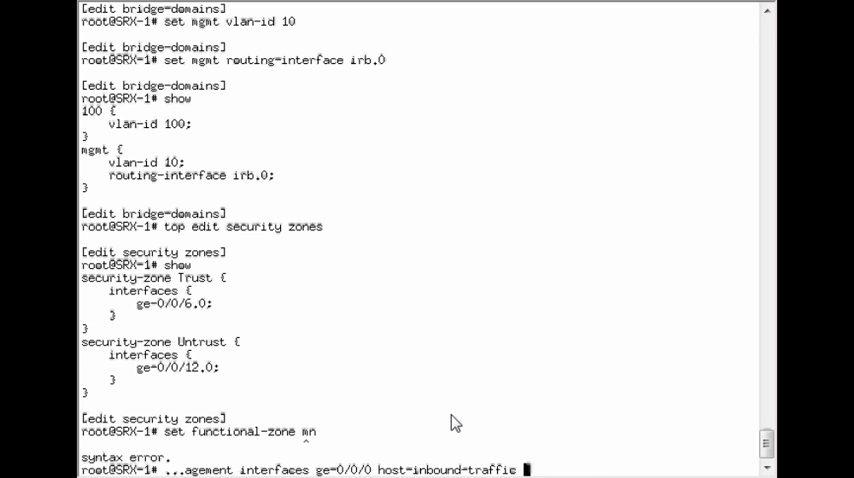
pyautogui.write('system-services all')
pyautogui.write('commit')
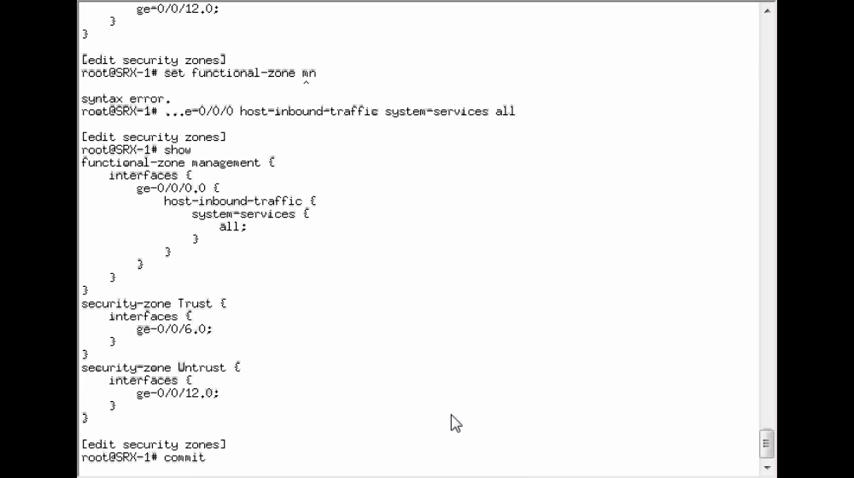
pyautogui.moveTo(144, 30)
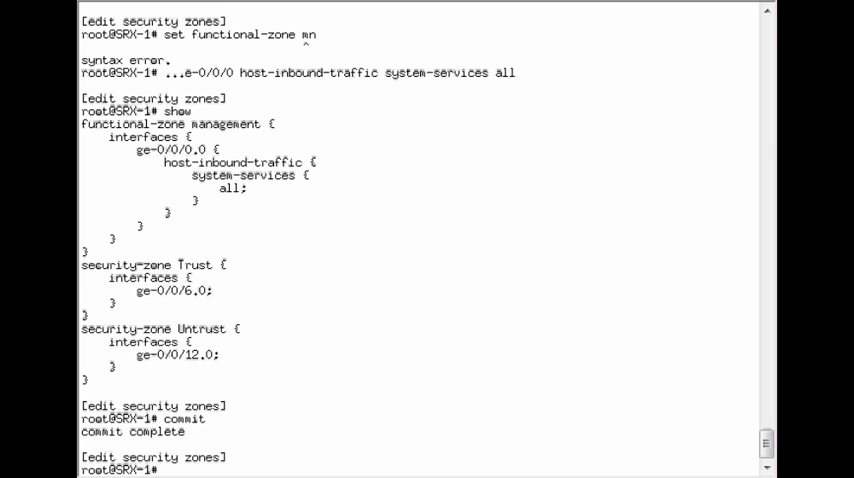
pyautogui.moveTo(184, 68)
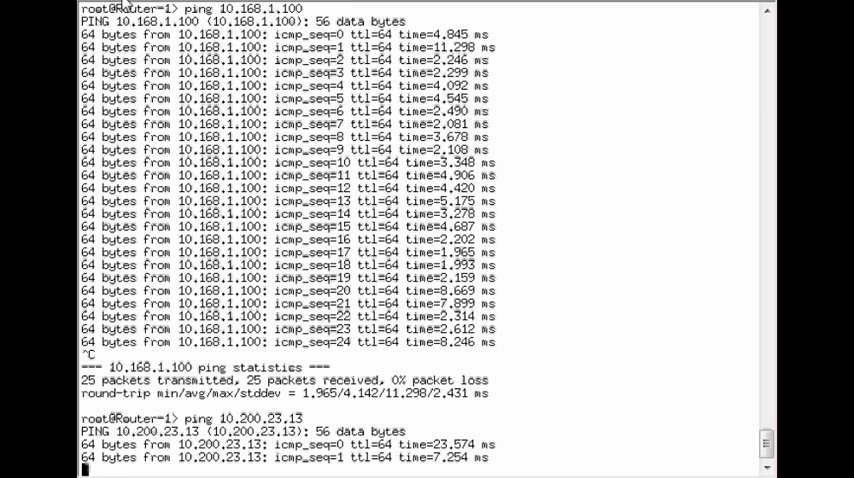
# Step: Confirm Router-1's ping to 10.200.23.13 shows 0% packet loss
pyautogui.scroll(-3)
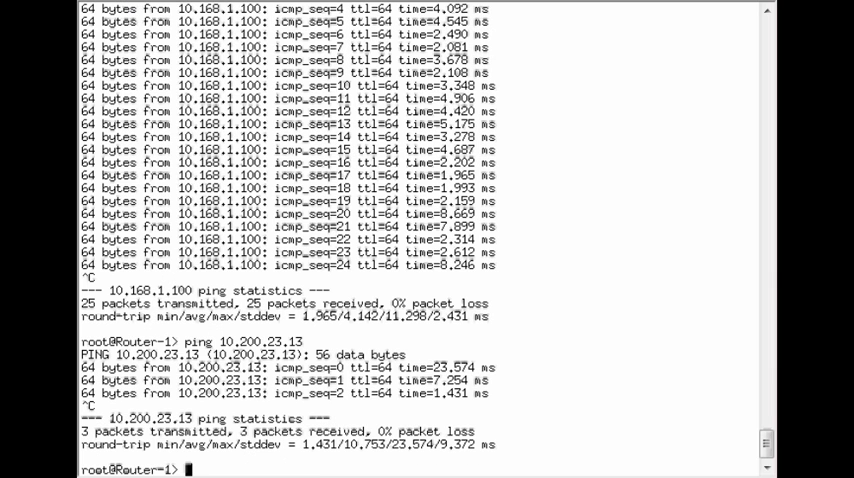